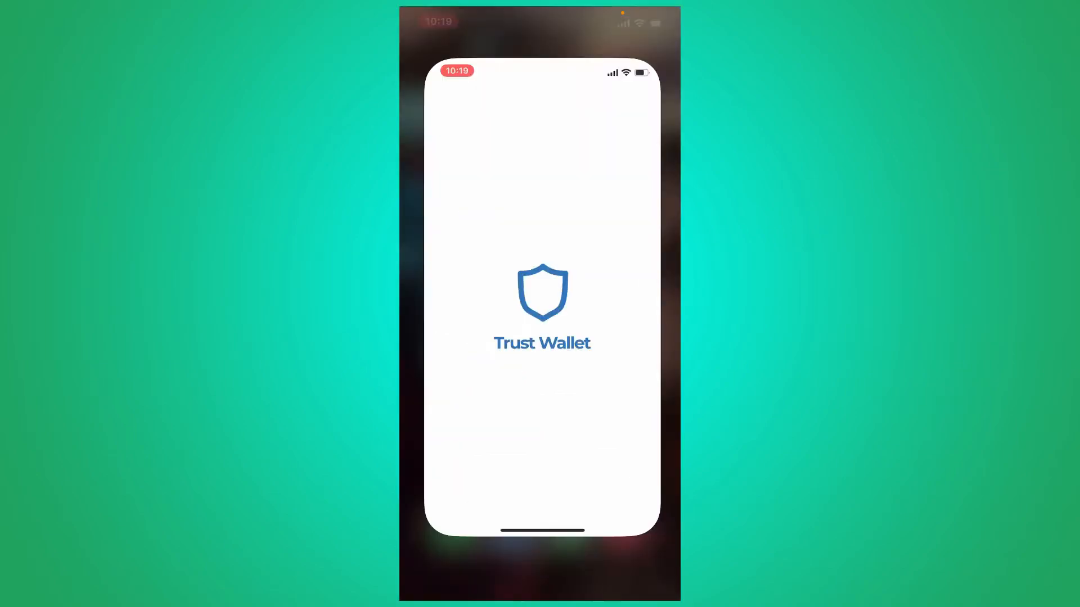
# Long-press the Trust Wallet icon and choose Remove App.
pyautogui.click(442, 427)
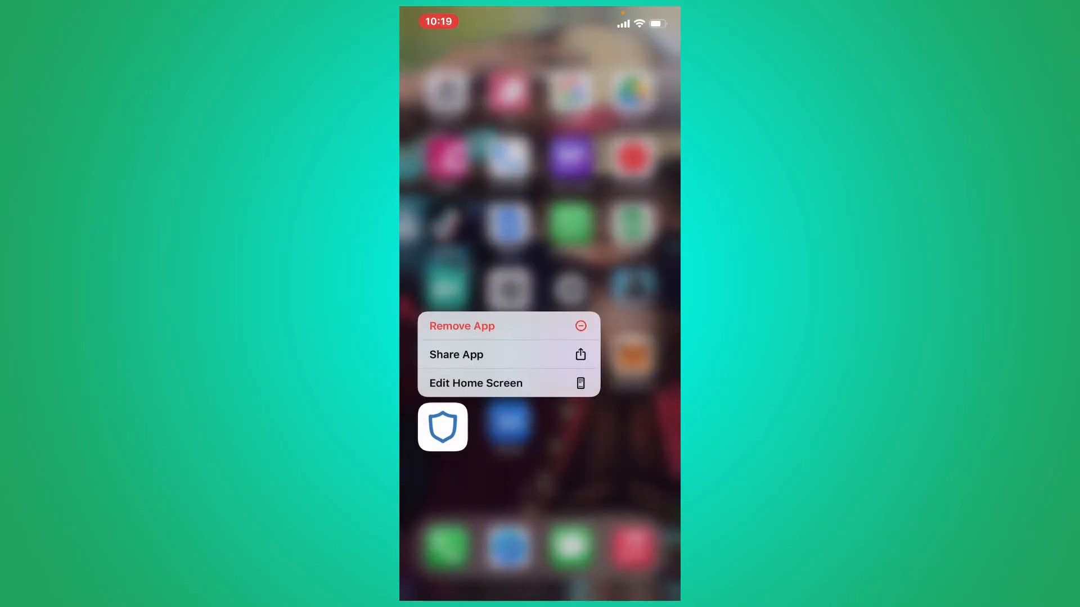
pyautogui.click(461, 326)
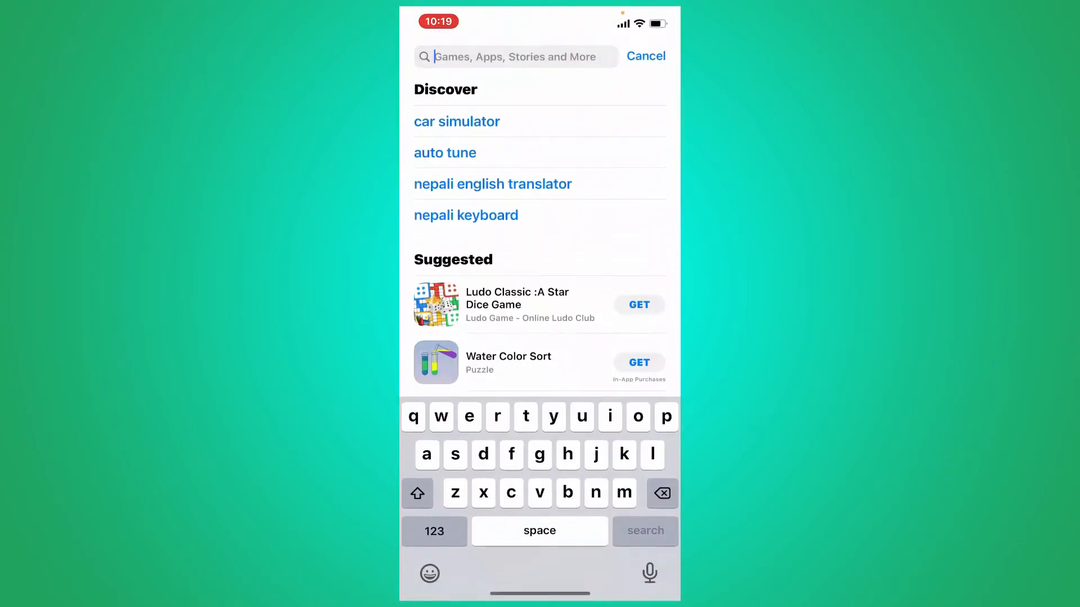
# Search the App Store for 'trust wallet' and open the Trust Wallet app.
pyautogui.write('trust wallet')
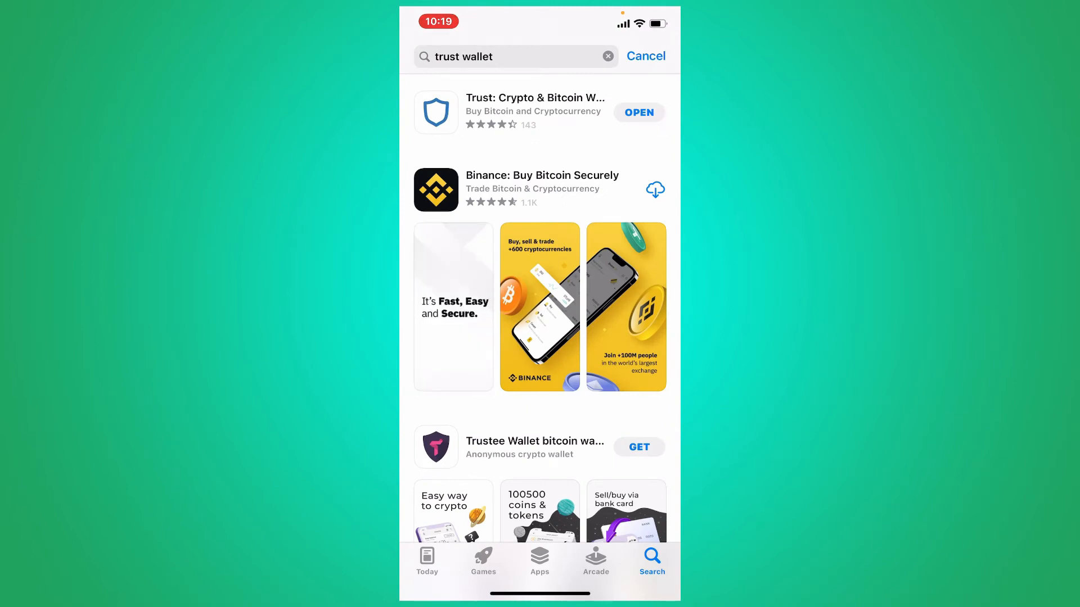
pyautogui.click(639, 113)
pyautogui.write('www.coinmarketc')
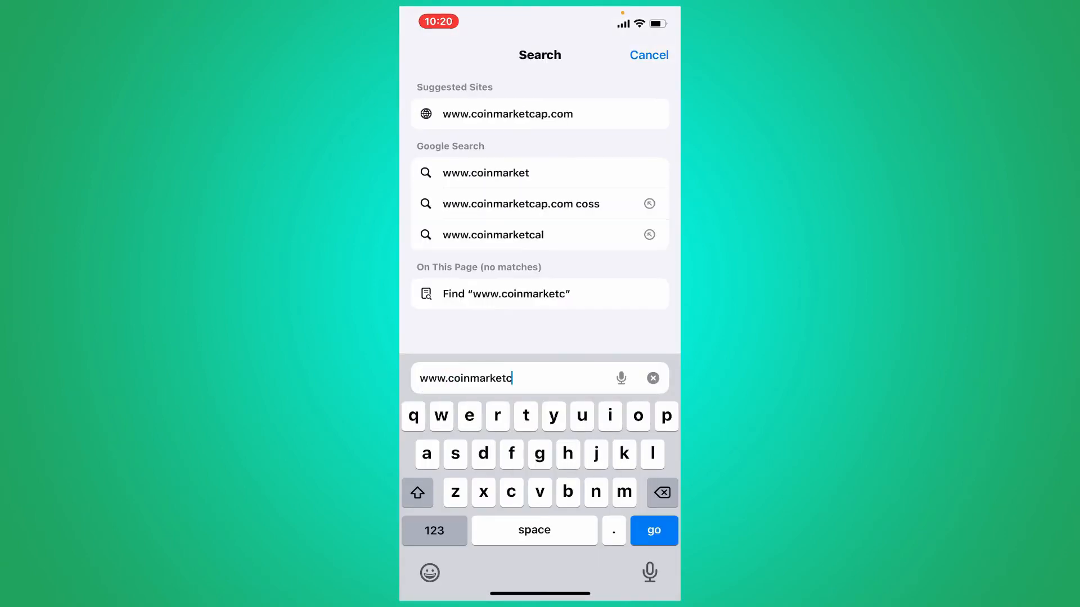
# Load the suggested coinmarketcap.com site in Safari.
pyautogui.click(508, 113)
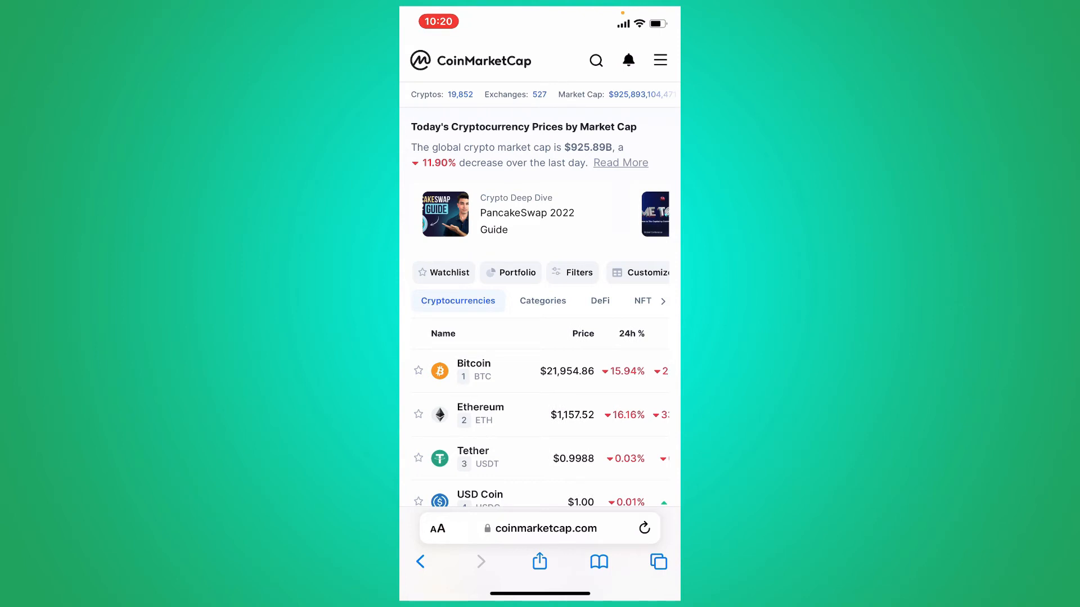
# Open Bitcoin's CoinMarketCap page and scroll down to its markets list.
pyautogui.click(473, 371)
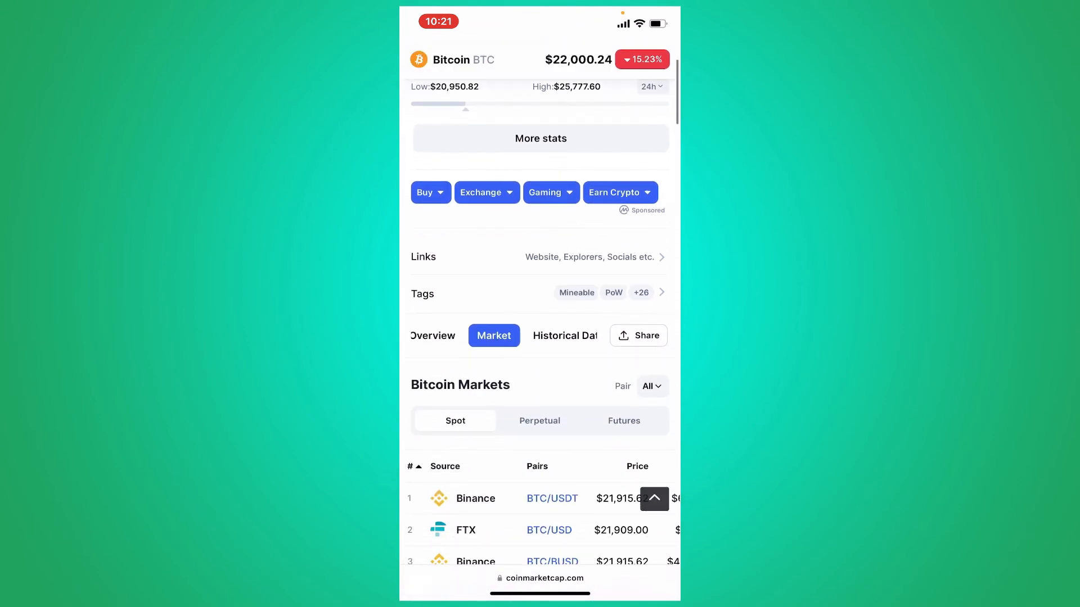
pyautogui.scroll(-3)
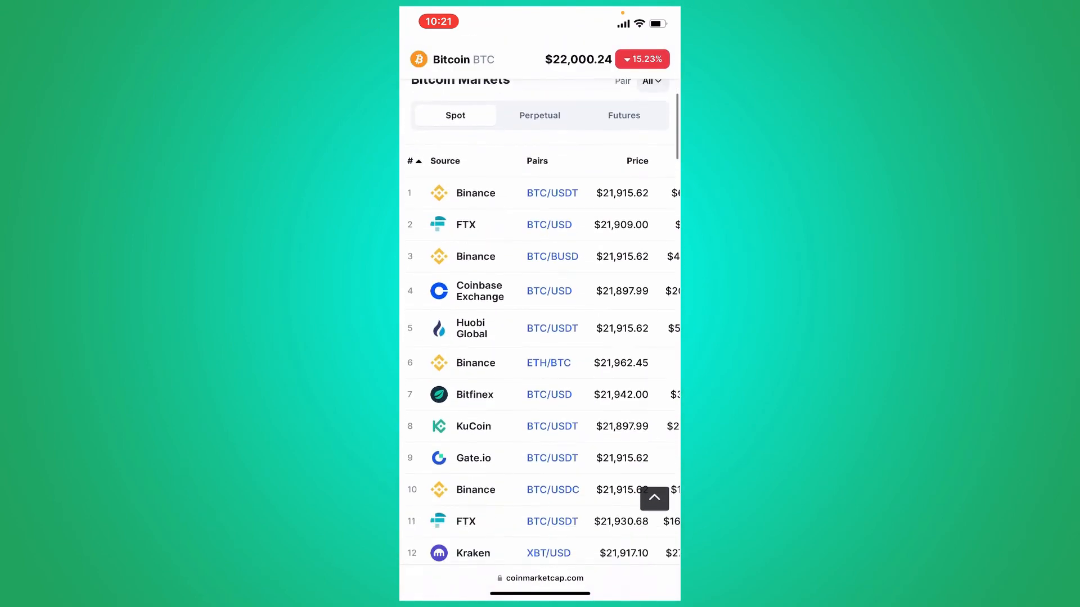